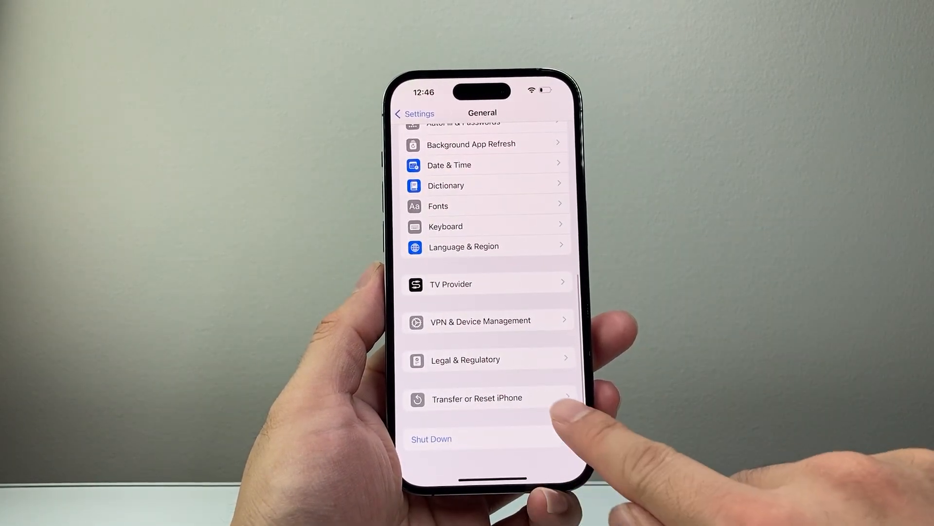
Open Transfer or Reset iPhone from the General settings page
{"action": "left_click", "coordinate": [477, 398]}
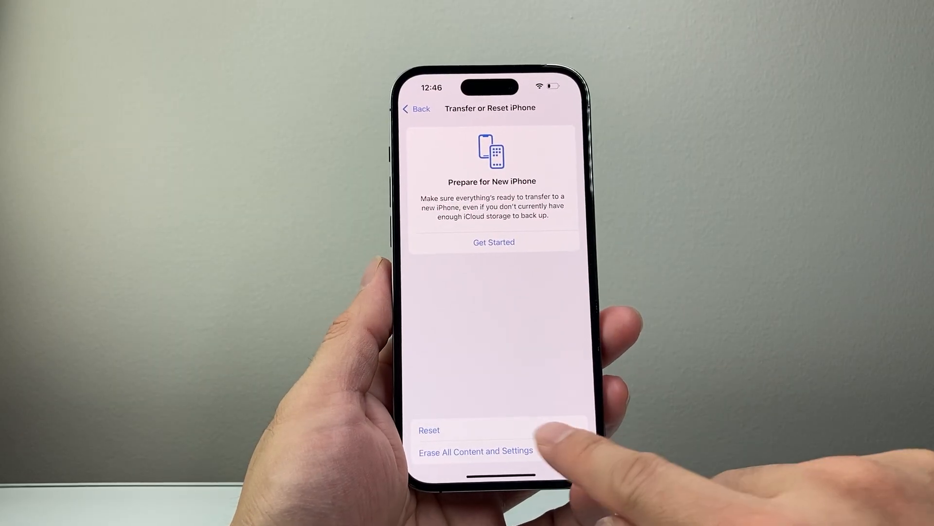
Choose Reset and confirm Reset Network Settings
{"action": "left_click", "coordinate": [429, 430]}
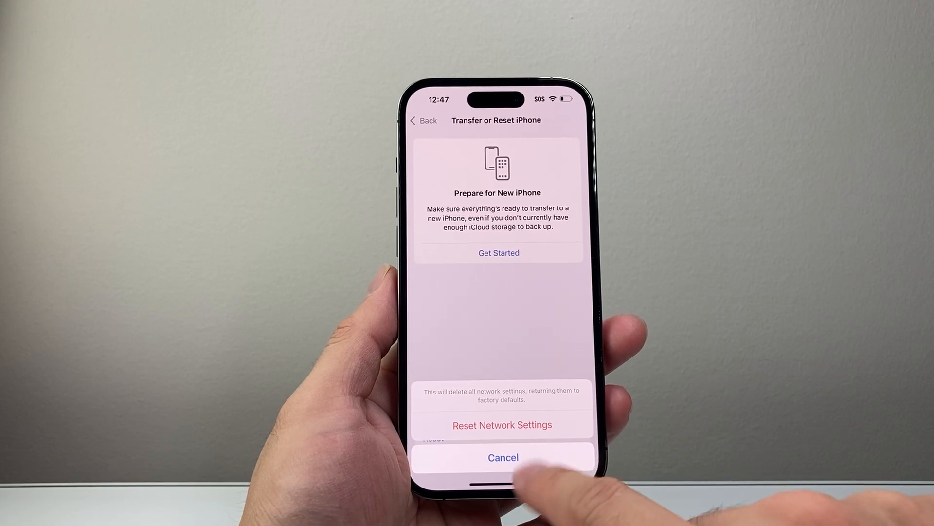
{"action": "left_click", "coordinate": [503, 457]}
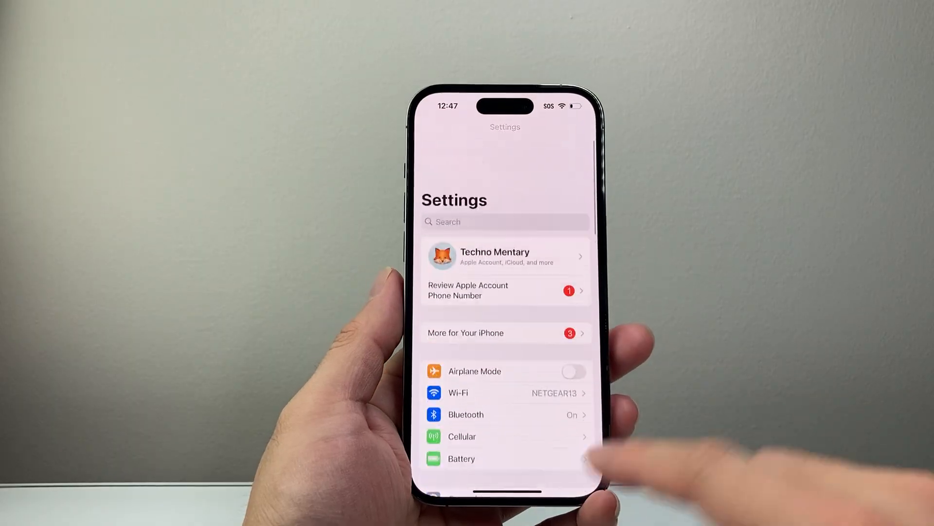
Scroll the main Settings list to check Wi-Fi and Bluetooth after the reset
{"action": "scroll", "scroll_direction": "up", "scroll_amount": 3}
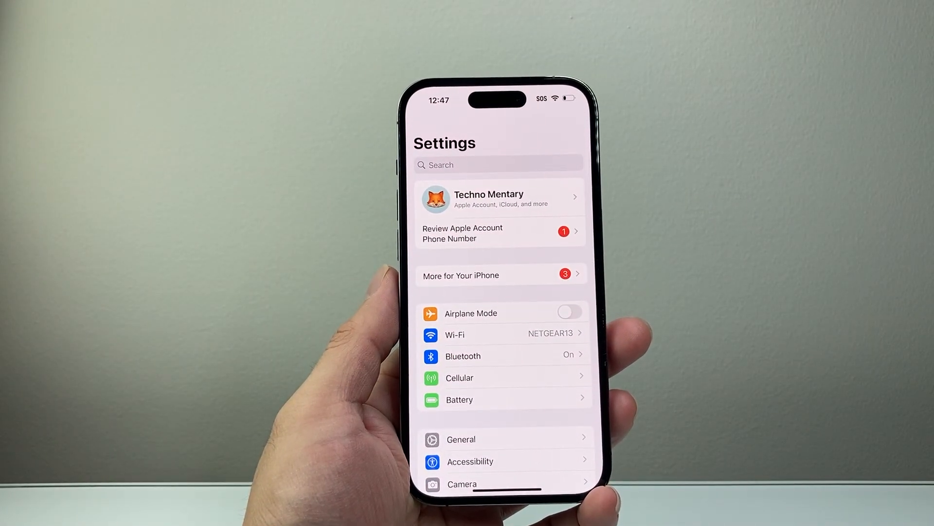